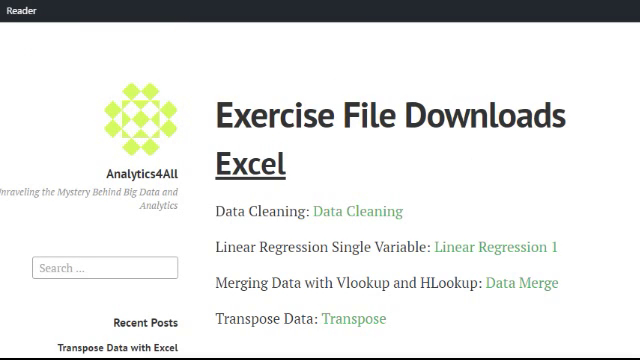
- Scroll through the Transpose Data with Excel post and back to its top
scroll("down", 3)
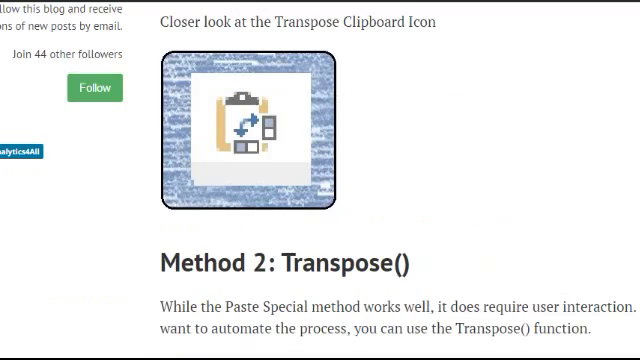
scroll("up", 3)
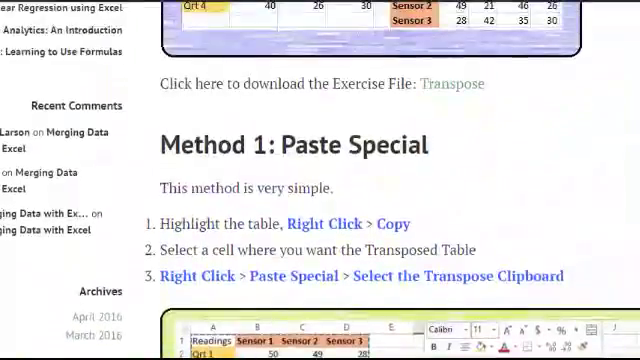
scroll("up", 3)
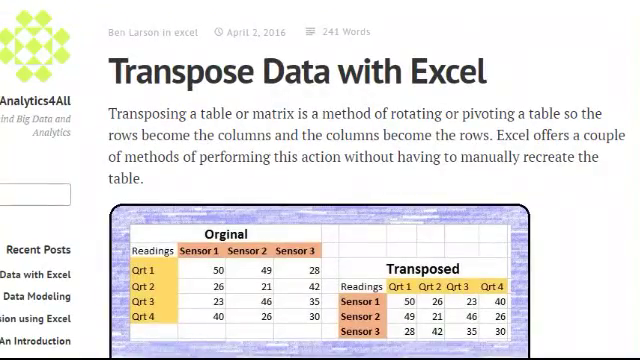
scroll("down", 3)
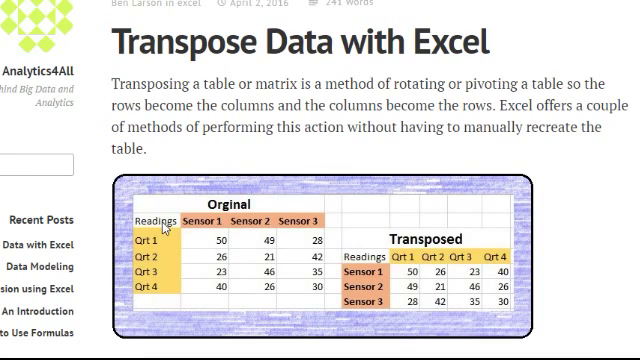
mouse_move(216, 210)
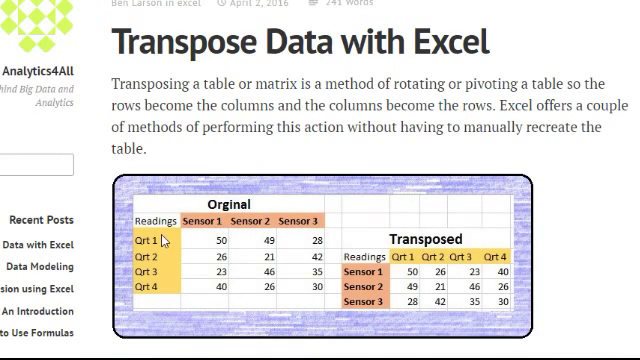
mouse_move(160, 262)
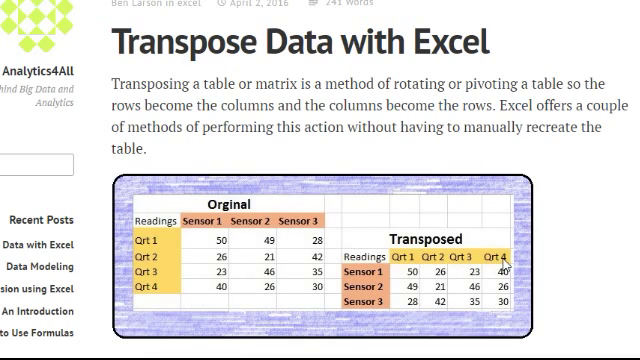
mouse_move(500, 264)
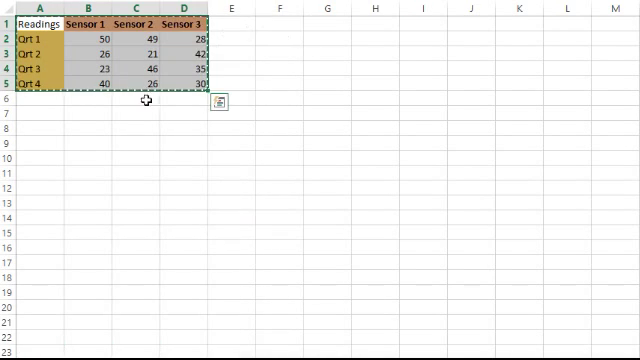
- Paste the copied A1:D5 sensor table at F1 using Paste Special > Transpose
left_click(276, 22)
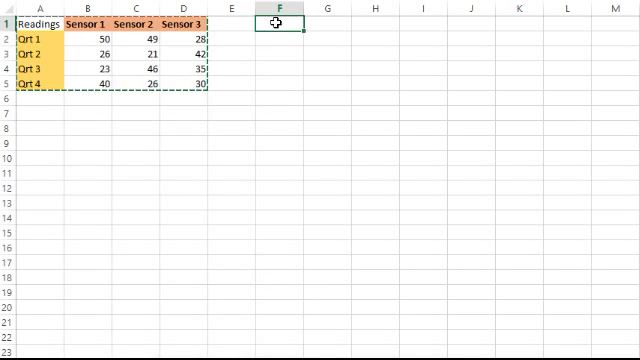
left_click(276, 38)
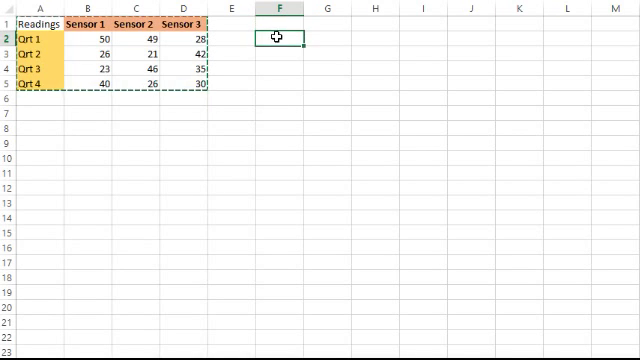
right_click(276, 36)
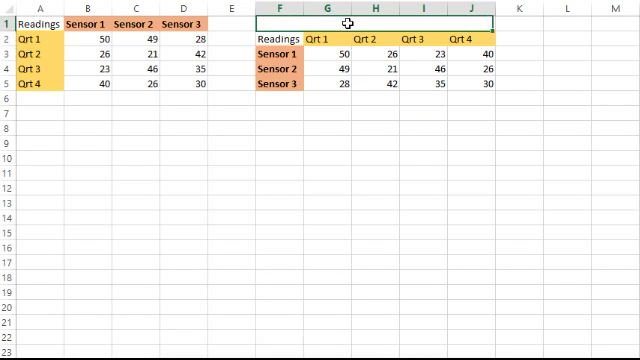
- Label the pasted transposed table with a 'Paste Special' heading above it
type("Paste")
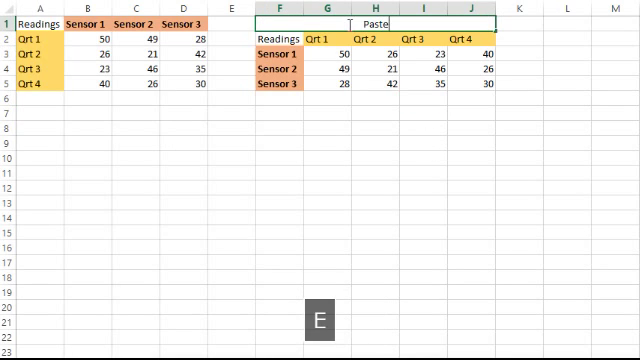
type("Special")
left_click(376, 98)
type("Transpose()")
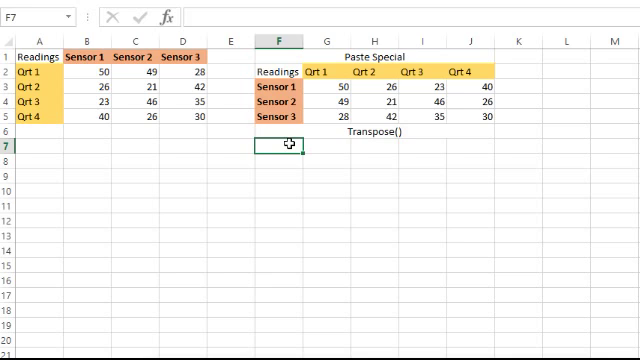
mouse_move(288, 184)
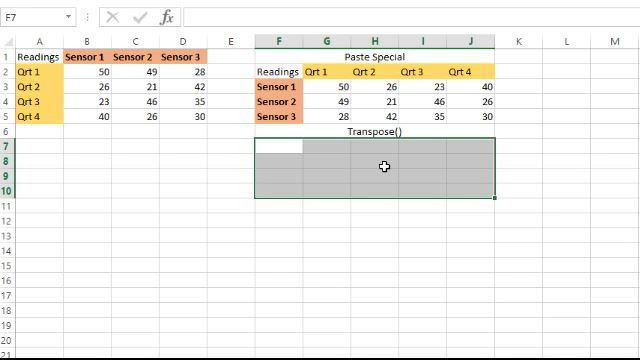
mouse_move(290, 216)
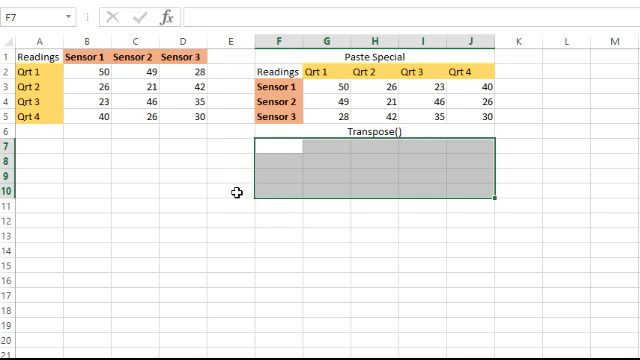
mouse_move(176, 16)
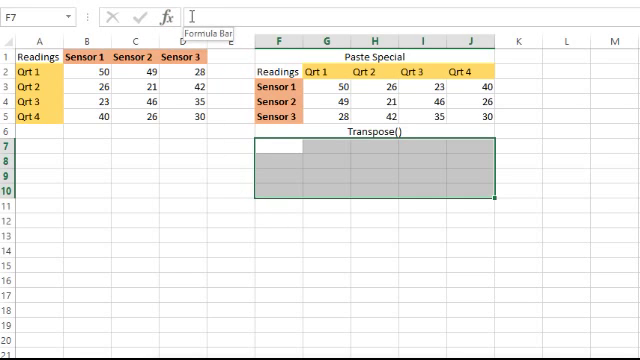
mouse_move(372, 96)
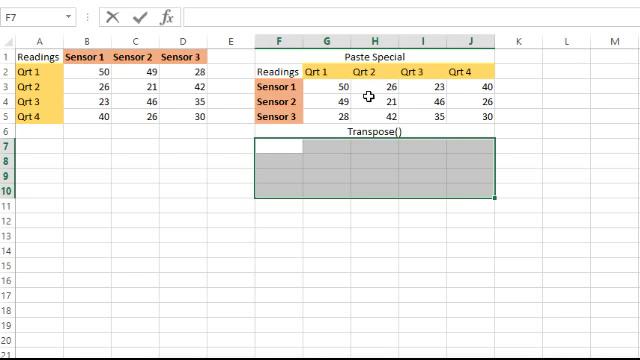
- Enter =TRANSPOSE(A1:D5) into the selected F7:J10 block under the Transpose() heading
type("=")
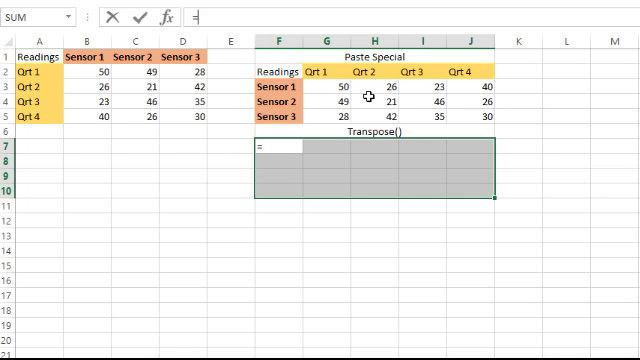
type("tran")
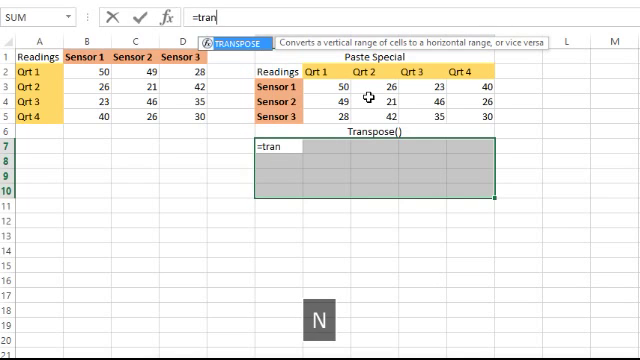
type("s")
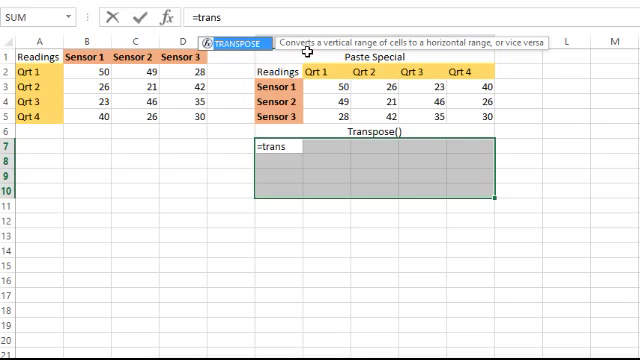
mouse_move(228, 44)
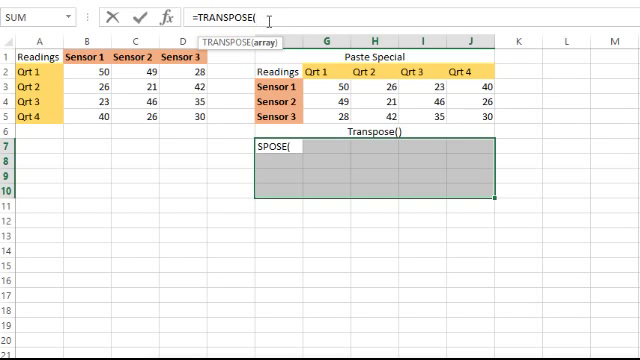
mouse_move(116, 76)
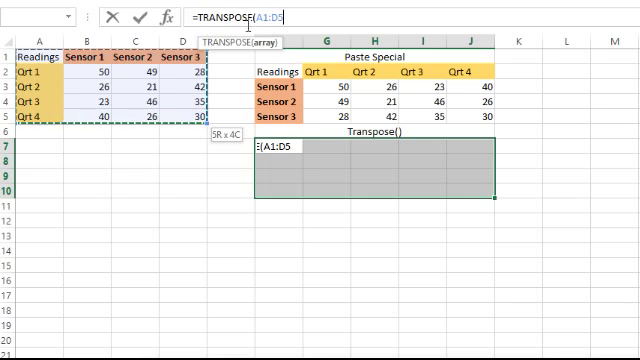
key("Shift+0")
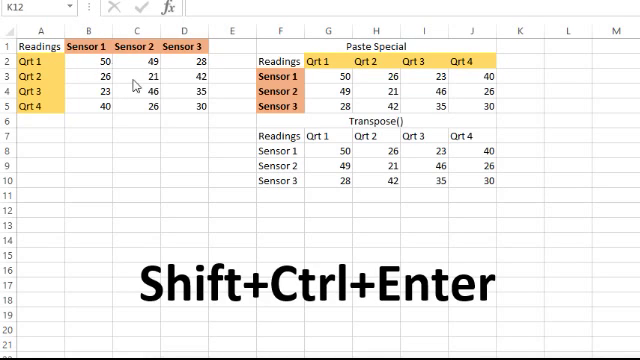
mouse_move(284, 146)
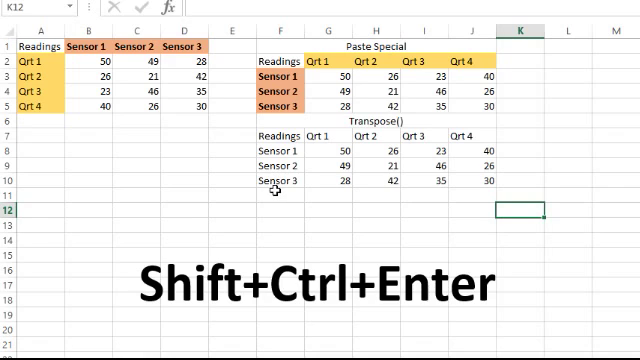
- Confirm {=TRANSPOSE(A1:D5)} as an array formula and shade the sensor labels F8:F10 orange
key("shift+ctrl+enter")
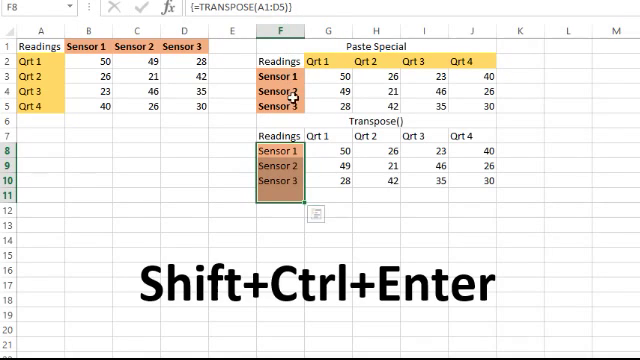
right_click(290, 196)
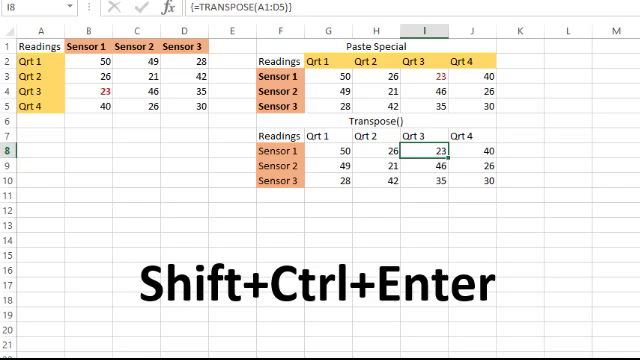
mouse_move(420, 76)
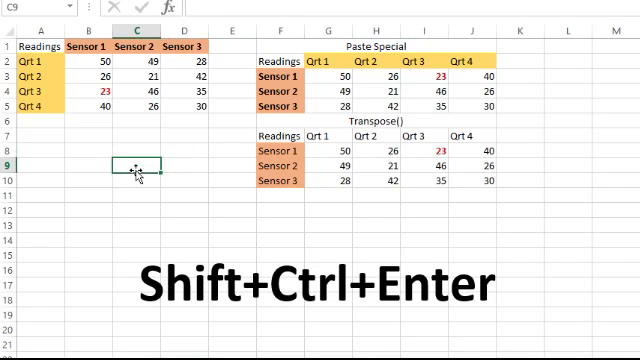
mouse_move(400, 78)
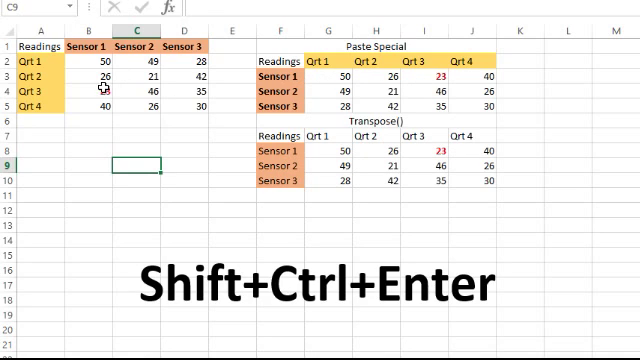
- Change the Qtr 3 Sensor 1 reading in B4 to 24 and compare both transposed copies
left_click(96, 92)
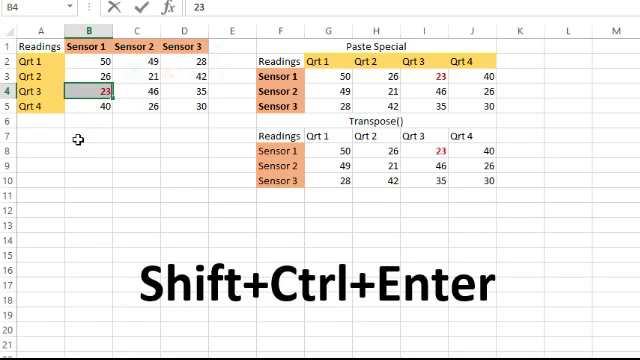
type("24")
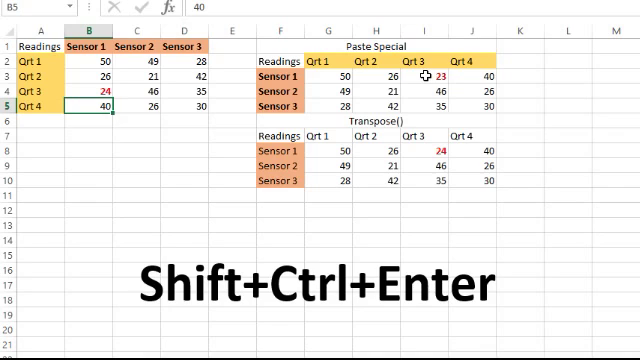
mouse_move(420, 164)
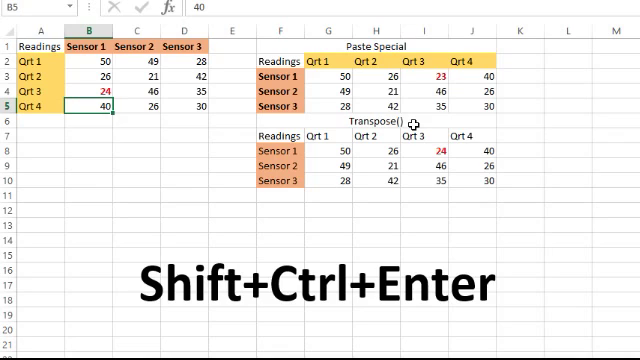
mouse_move(406, 128)
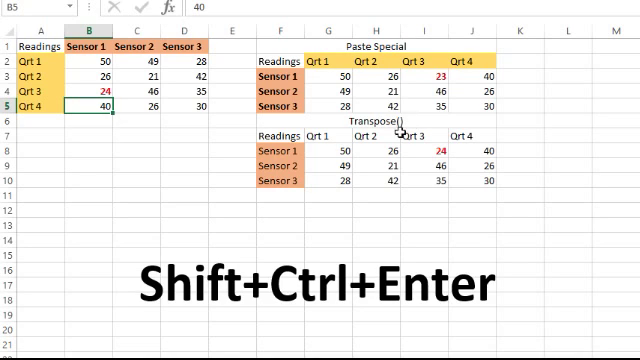